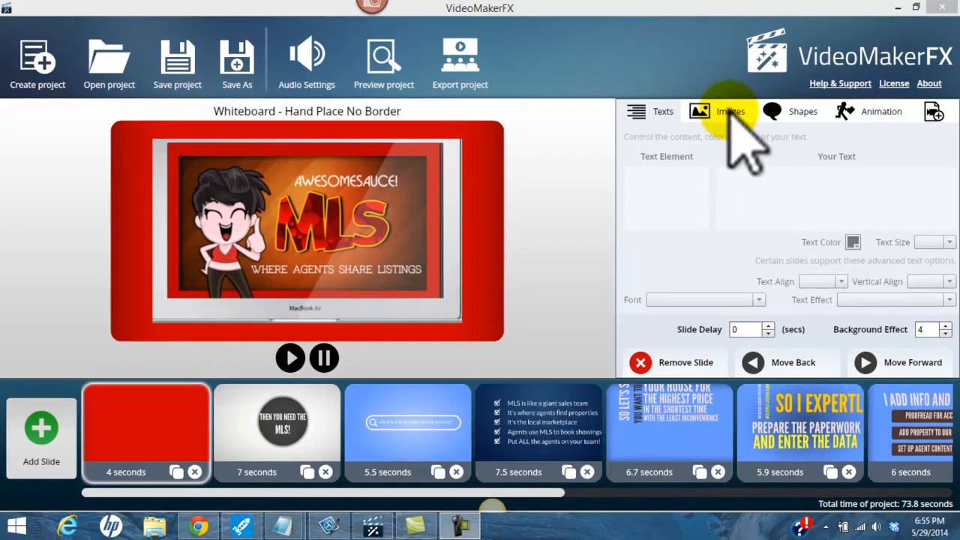
Show the first slide's Images tab, viewing Background Image and then Image Area 1
{"action": "left_click", "coordinate": [730, 111]}
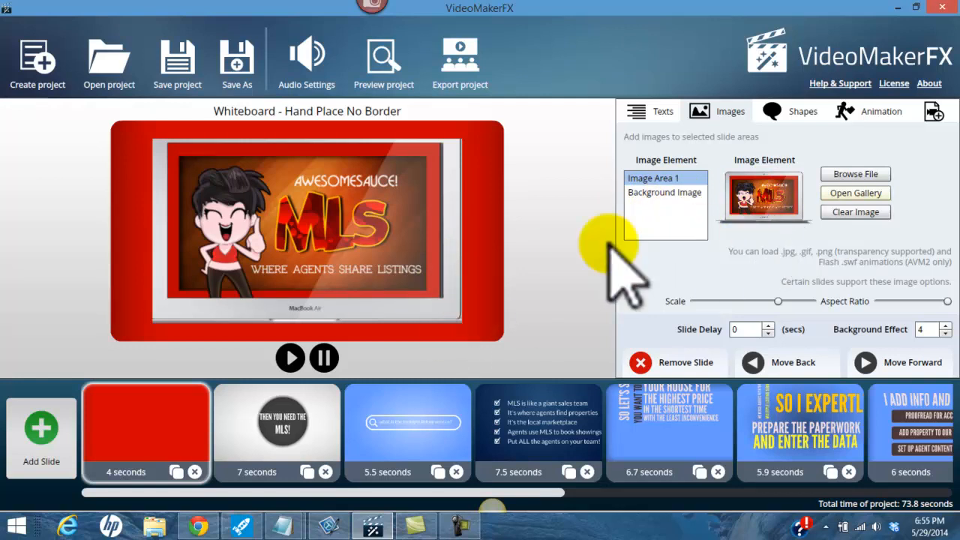
{"action": "mouse_move", "coordinate": [304, 258]}
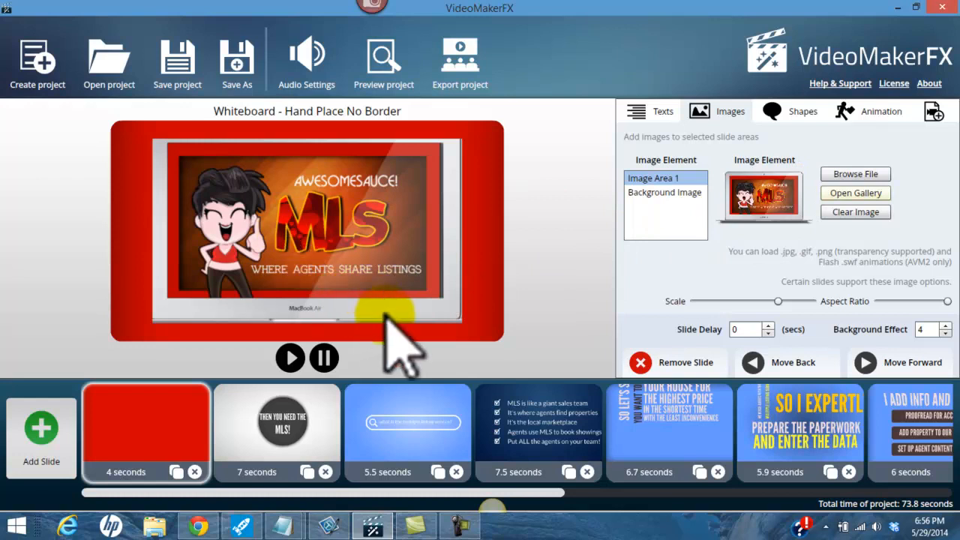
{"action": "mouse_move", "coordinate": [473, 303]}
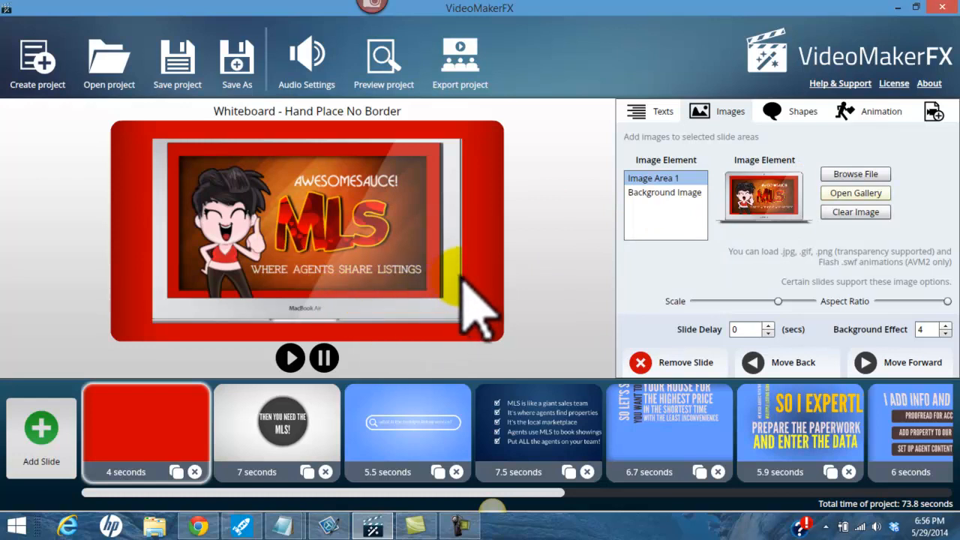
{"action": "mouse_move", "coordinate": [375, 278]}
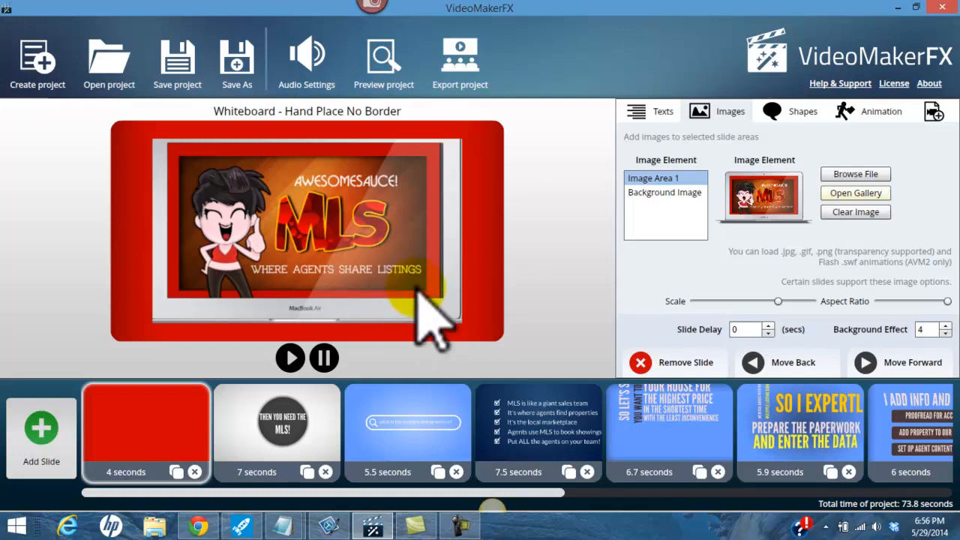
{"action": "mouse_move", "coordinate": [322, 300]}
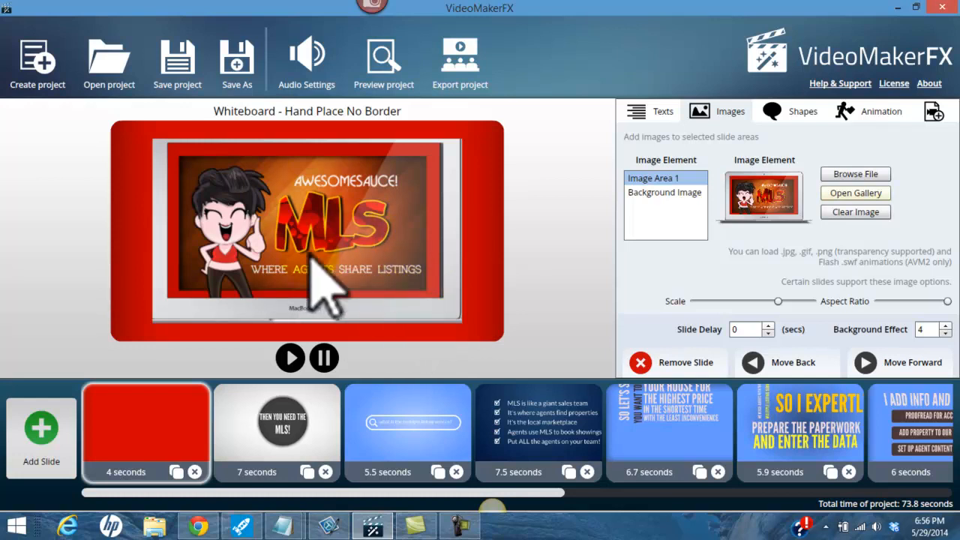
{"action": "mouse_move", "coordinate": [496, 225]}
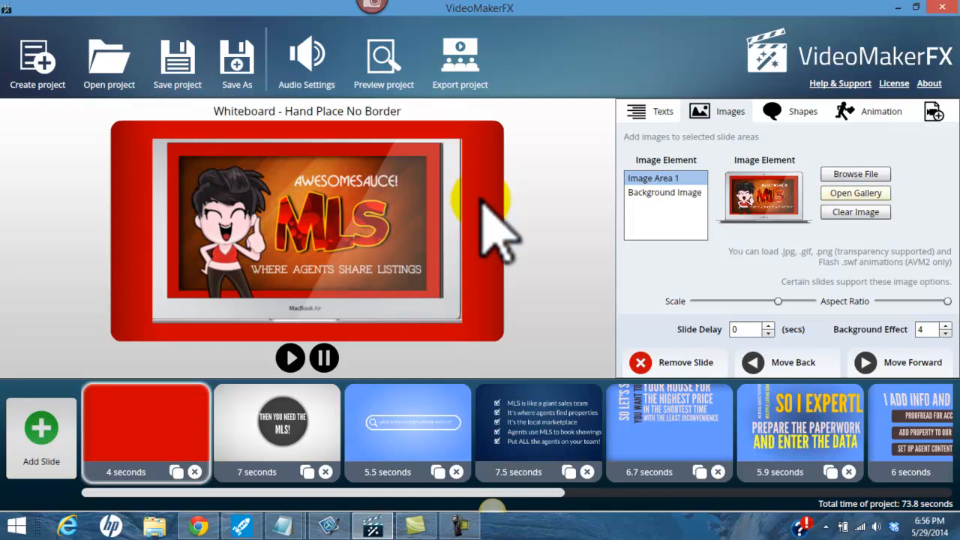
{"action": "mouse_move", "coordinate": [615, 214]}
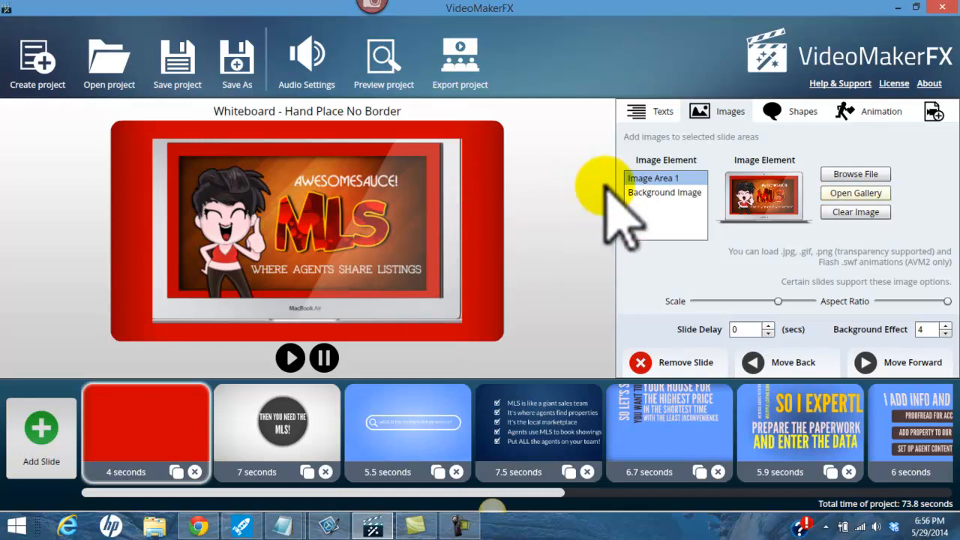
{"action": "left_click", "coordinate": [665, 192]}
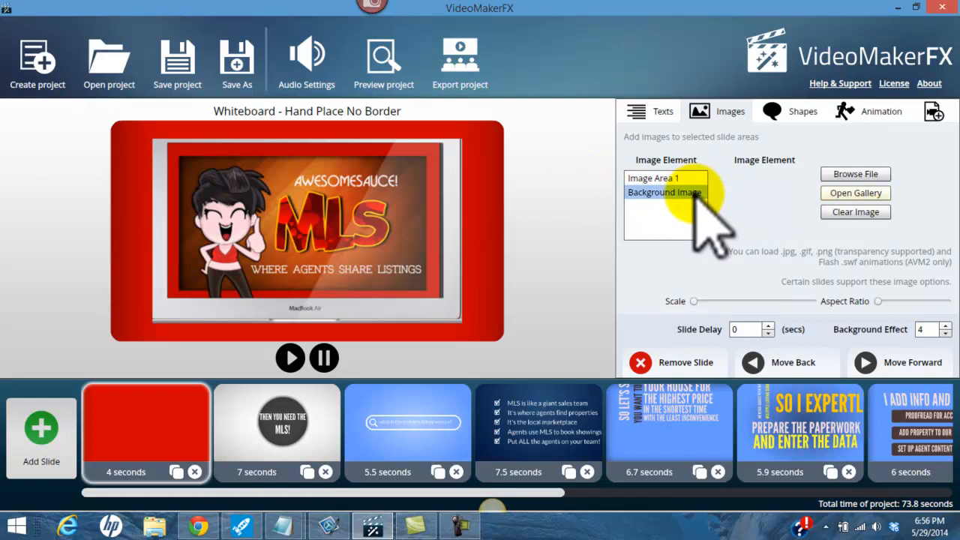
{"action": "left_click", "coordinate": [664, 178]}
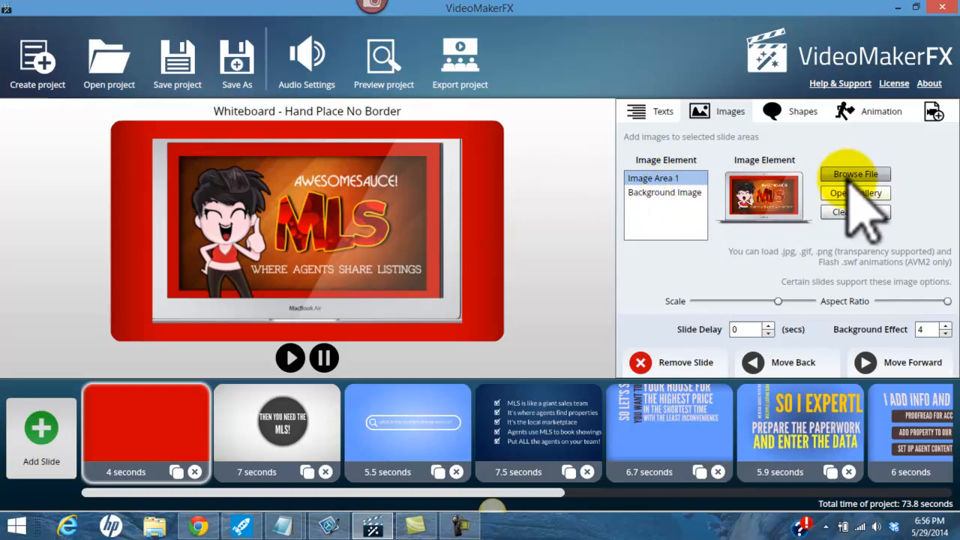
Pick the Product Promo theme in the slide chooser and preview Slides 3 through 6
{"action": "left_click", "coordinate": [277, 431]}
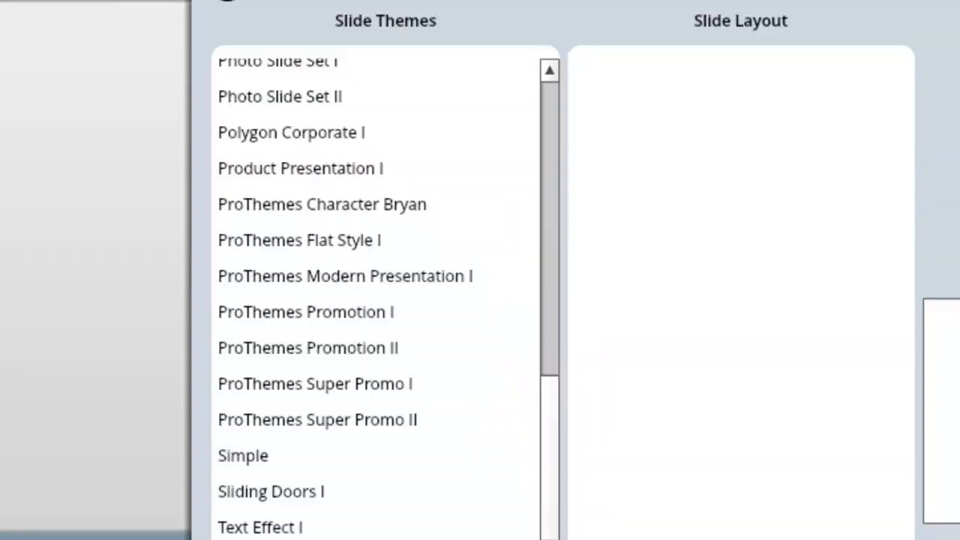
{"action": "left_click", "coordinate": [162, 425]}
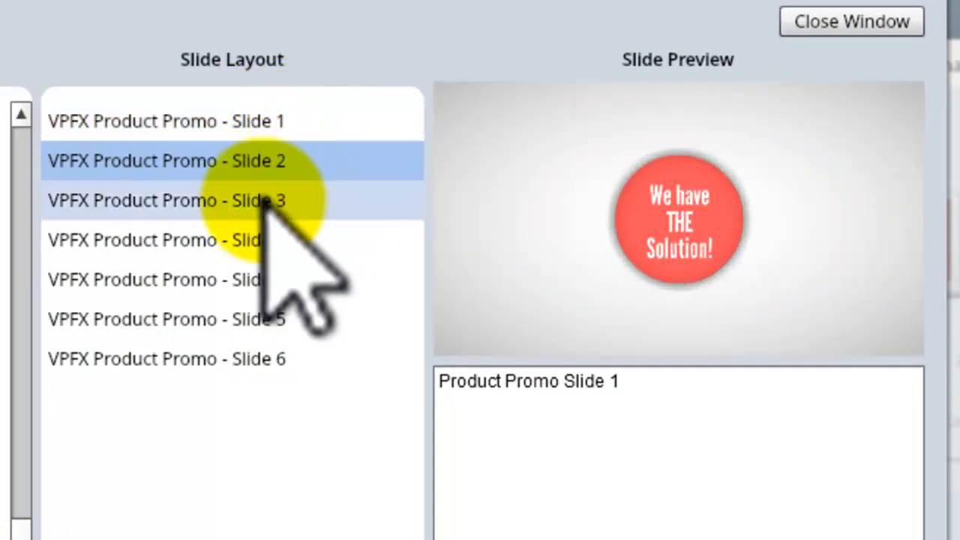
{"action": "left_click", "coordinate": [167, 240]}
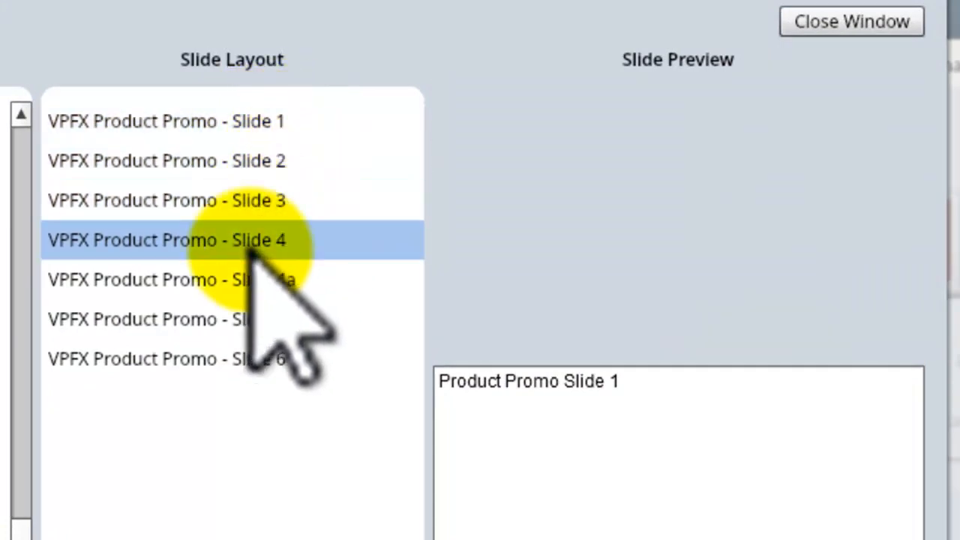
{"action": "left_click", "coordinate": [167, 201]}
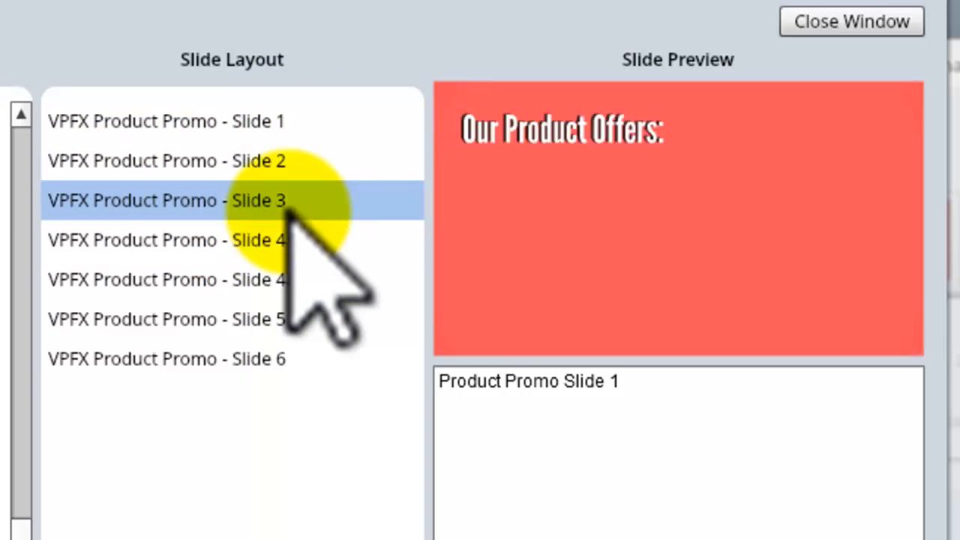
{"action": "left_click", "coordinate": [167, 239]}
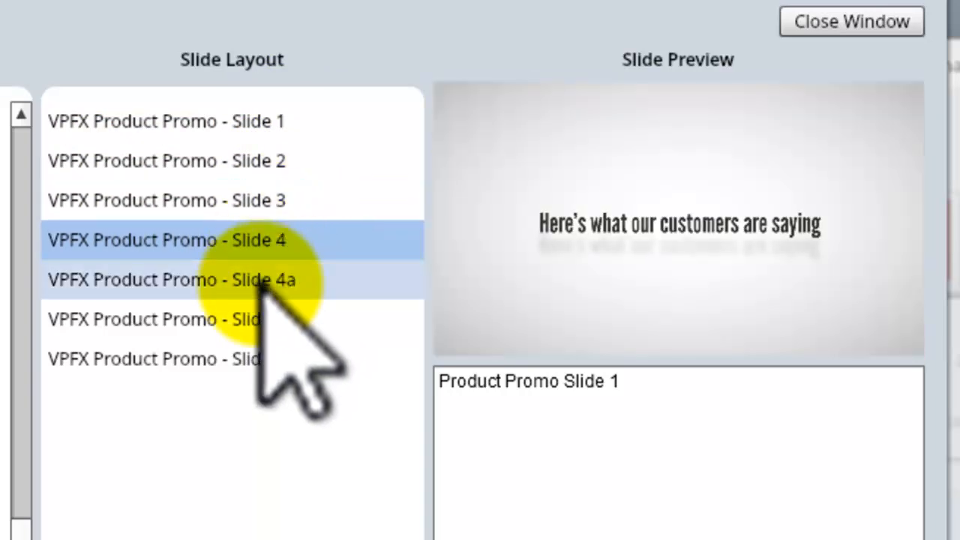
{"action": "left_click", "coordinate": [172, 319]}
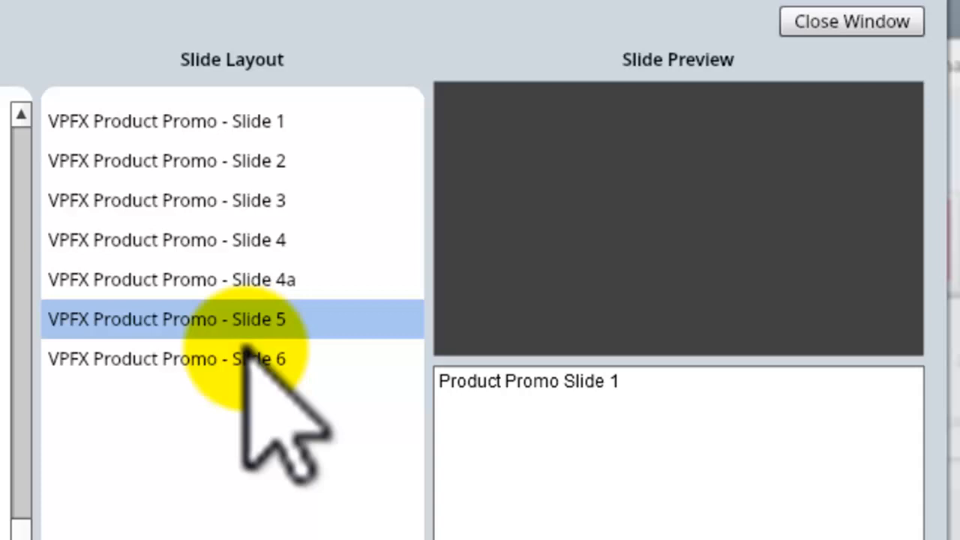
{"action": "left_click", "coordinate": [169, 358]}
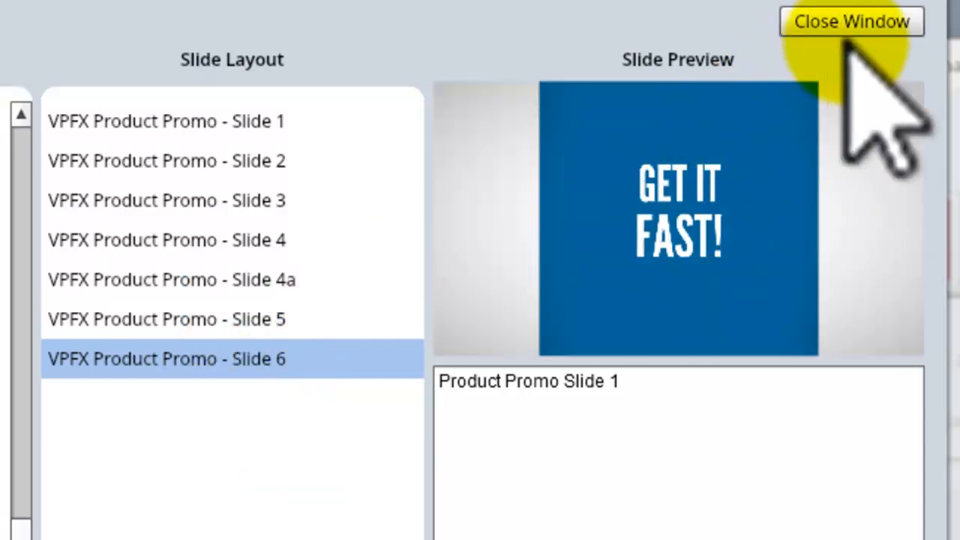
Close the chooser and browse the paperwork, top pro, and sell-that-house slides
{"action": "left_click", "coordinate": [852, 21]}
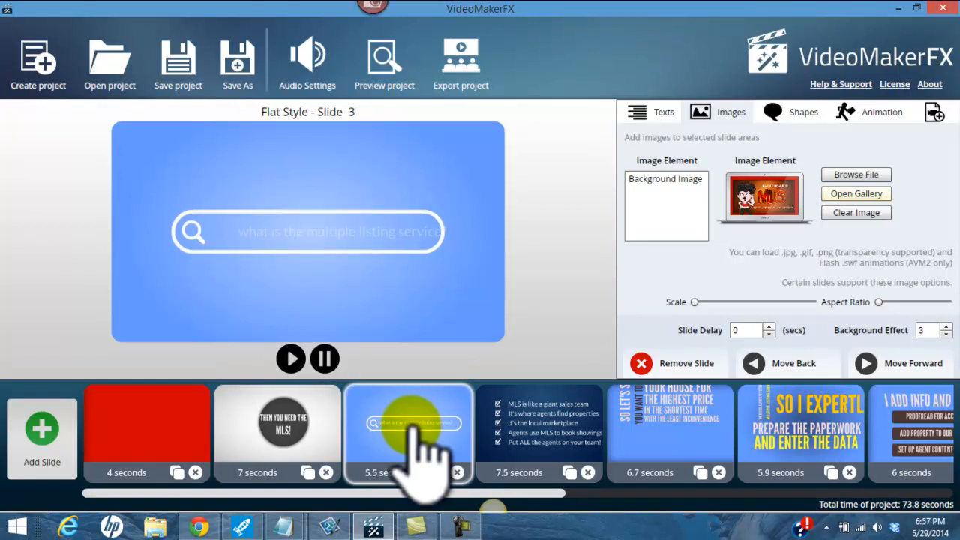
{"action": "left_click", "coordinate": [540, 431]}
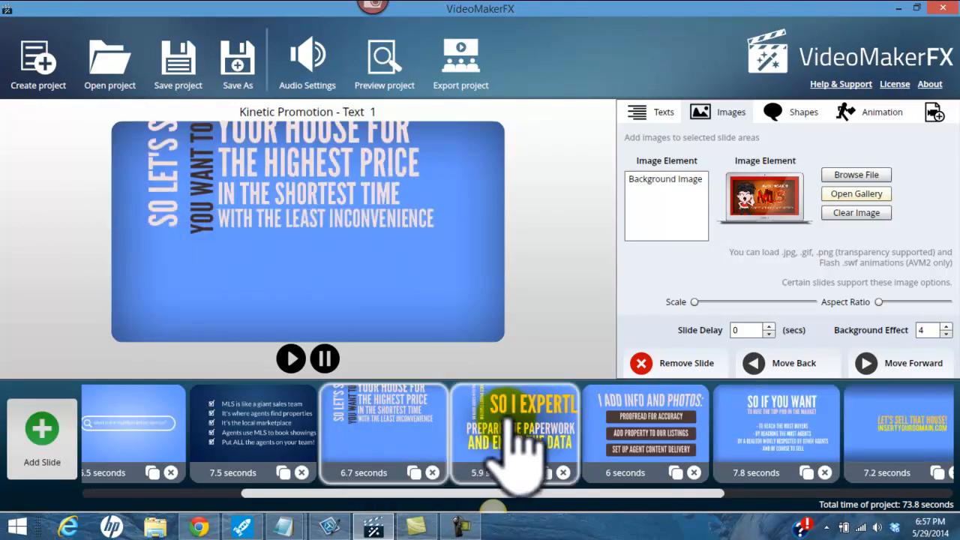
{"action": "left_click", "coordinate": [645, 428]}
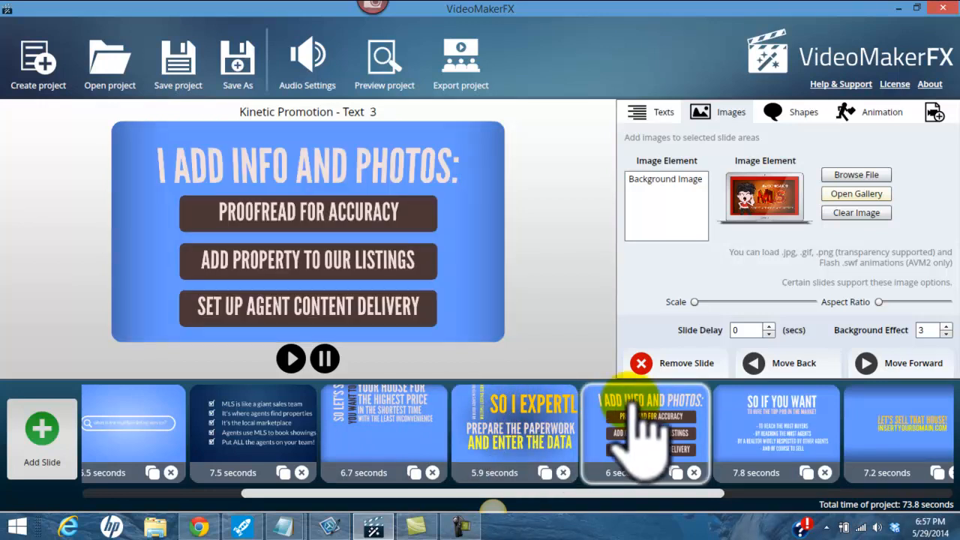
{"action": "left_click", "coordinate": [776, 431]}
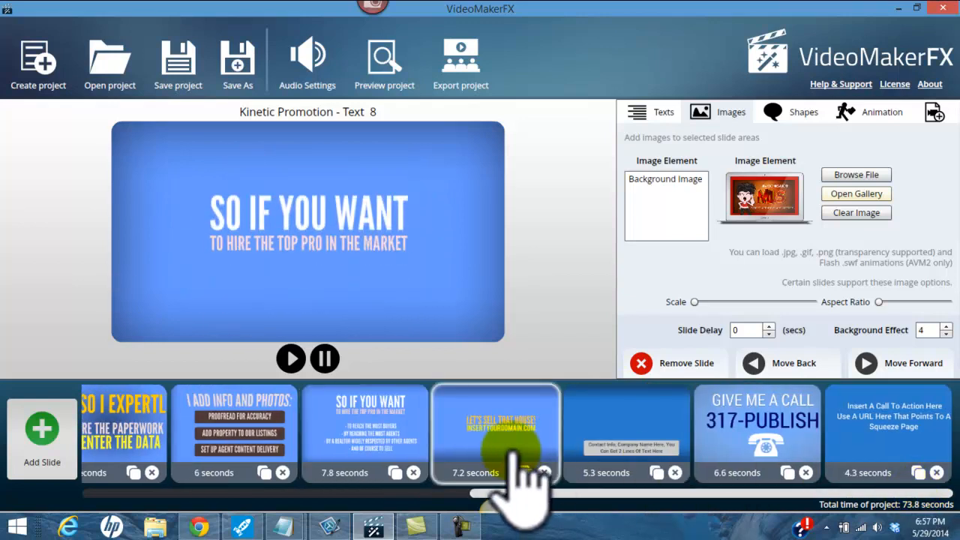
{"action": "left_click", "coordinate": [494, 434]}
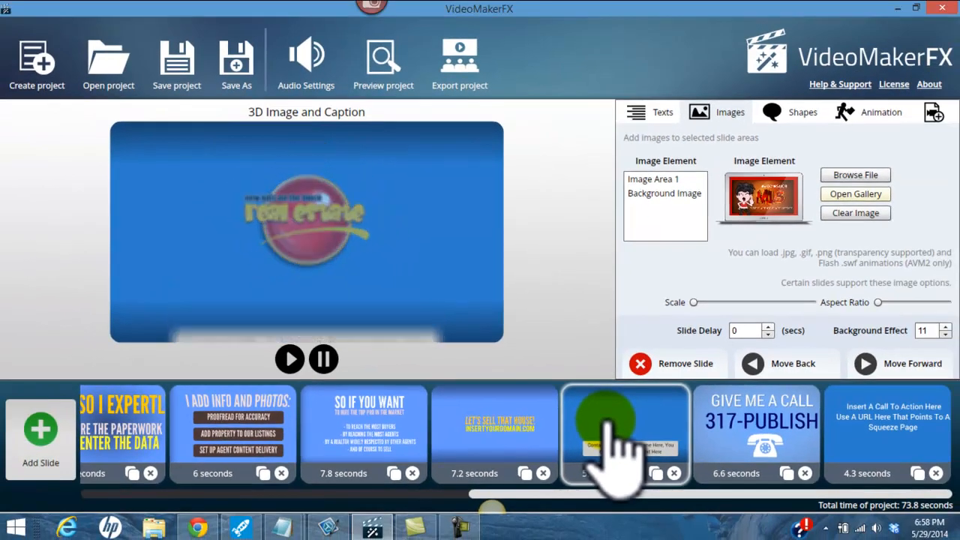
Inspect the 3D caption slide's logo image and Text Areas 1–4, then open Give Me A Call
{"action": "left_click", "coordinate": [624, 430]}
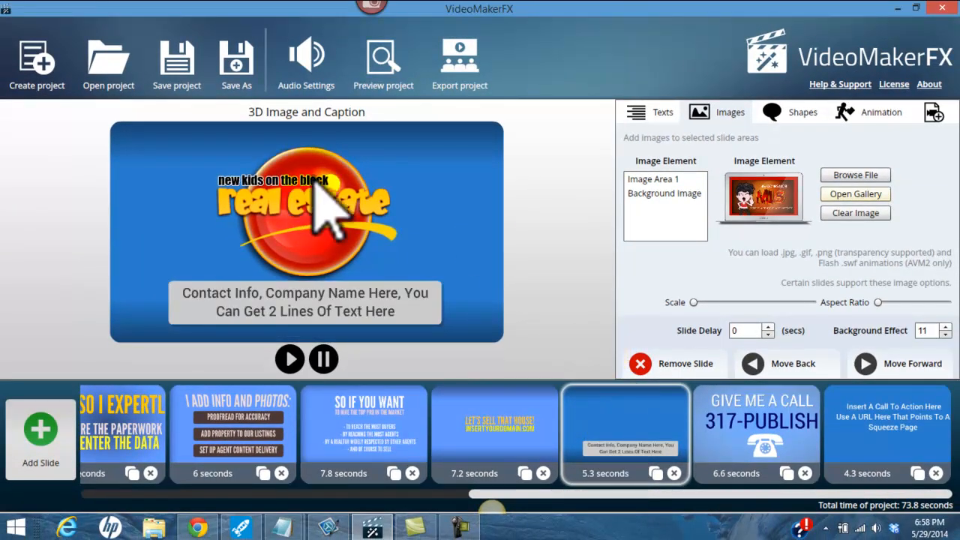
{"action": "left_click", "coordinate": [655, 179]}
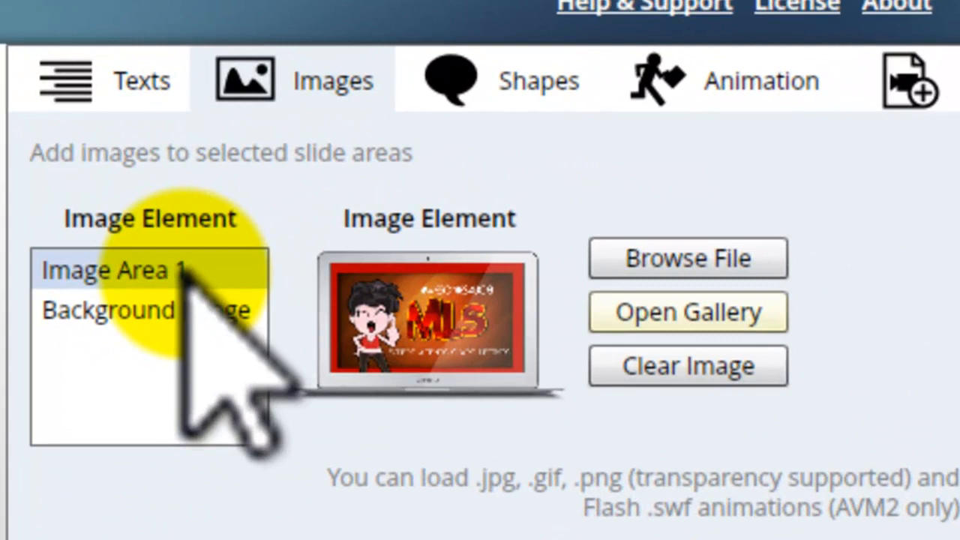
{"action": "left_click", "coordinate": [114, 270]}
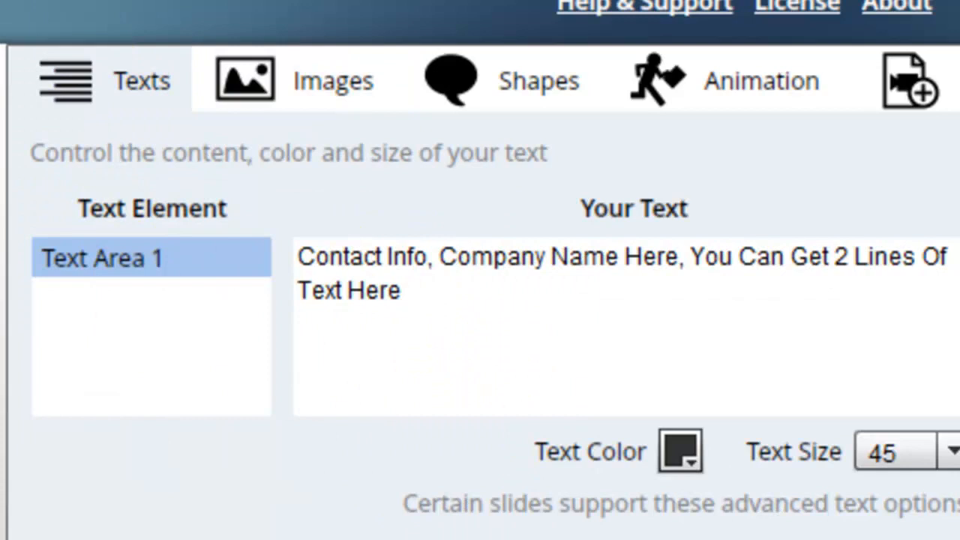
{"action": "left_click", "coordinate": [103, 298]}
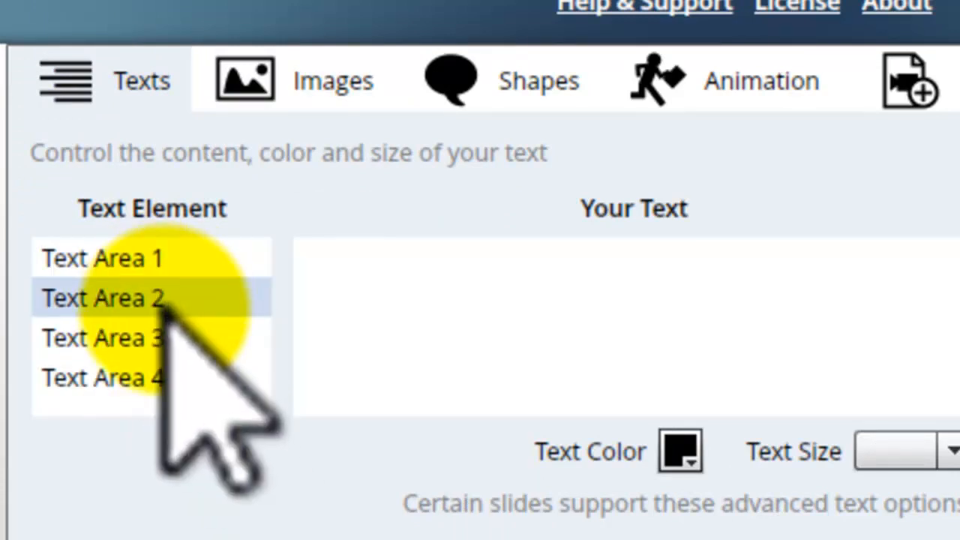
{"action": "left_click", "coordinate": [103, 338]}
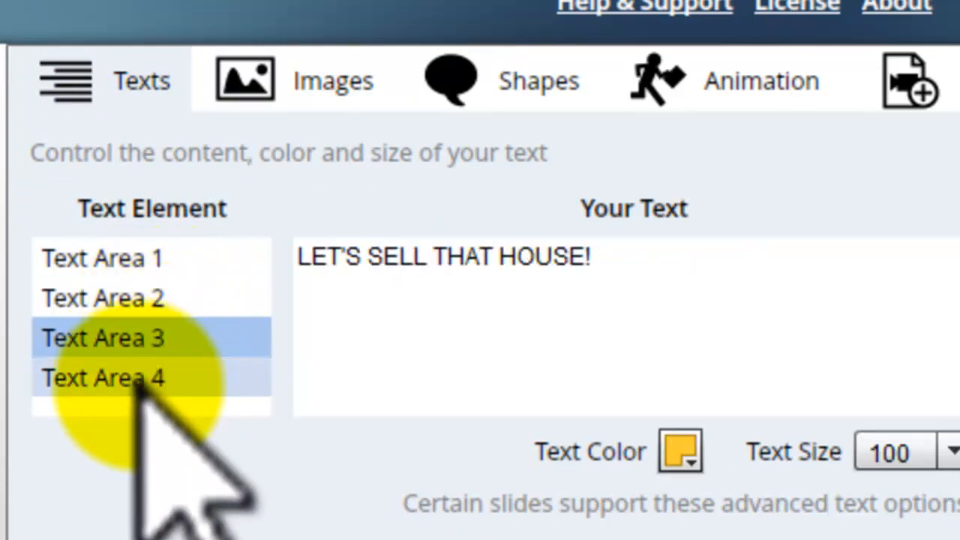
{"action": "left_click", "coordinate": [103, 379]}
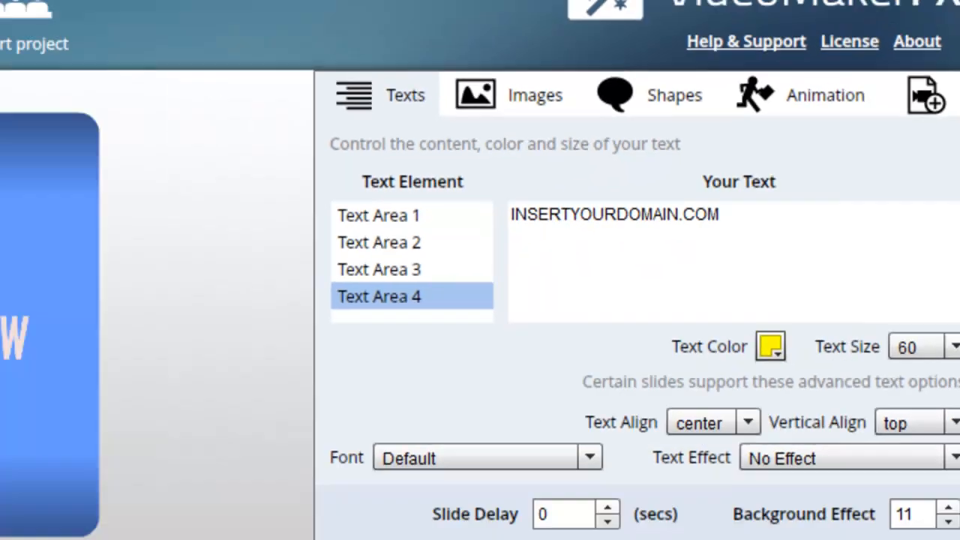
{"action": "left_click", "coordinate": [763, 432]}
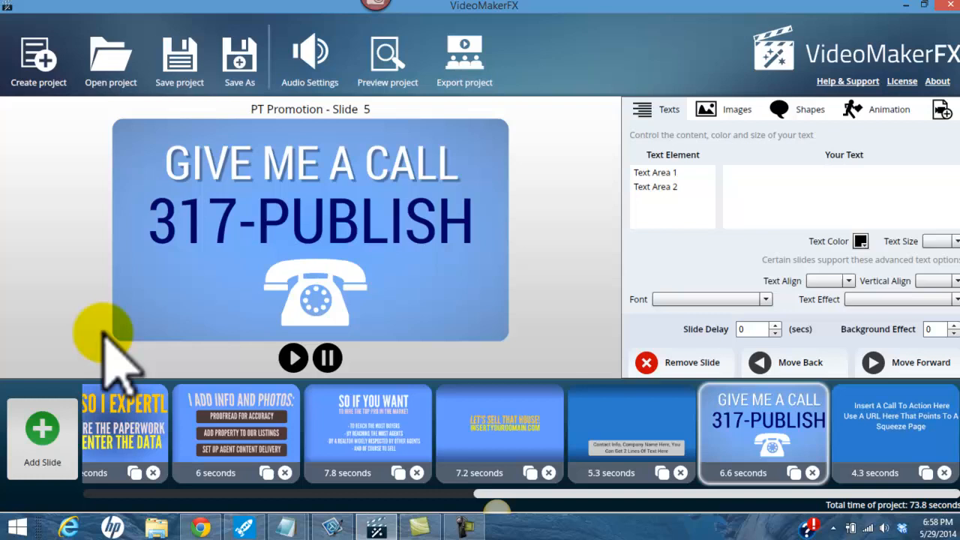
{"action": "left_click", "coordinate": [42, 429]}
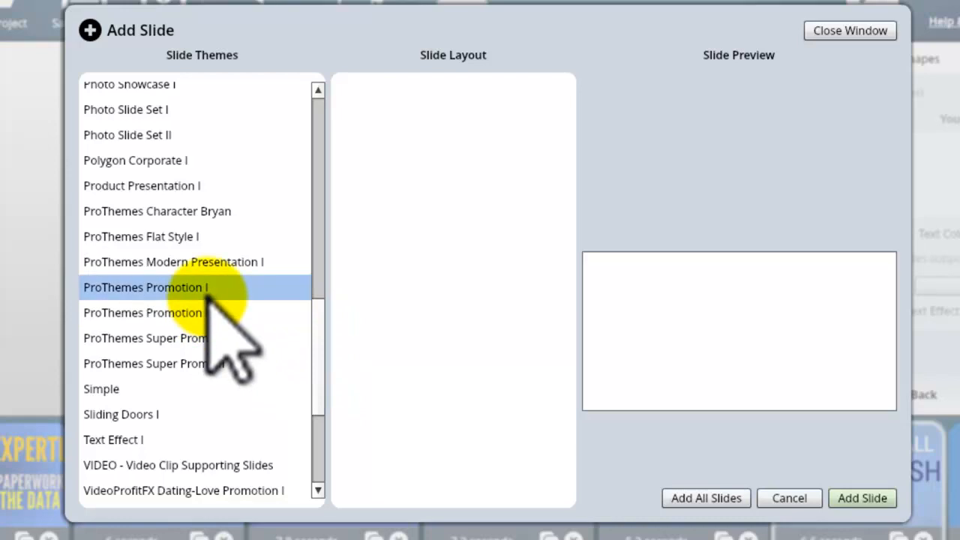
{"action": "left_click", "coordinate": [147, 287]}
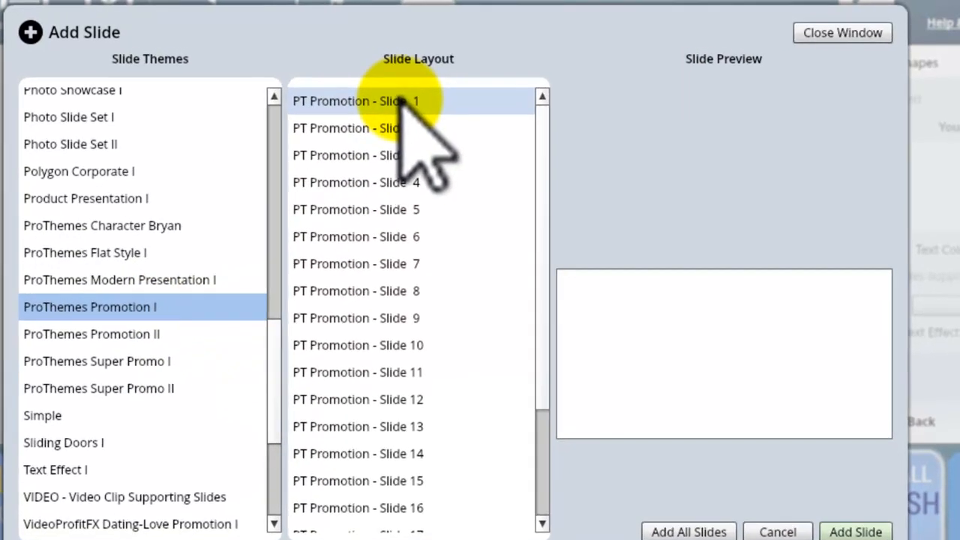
{"action": "left_click", "coordinate": [356, 209]}
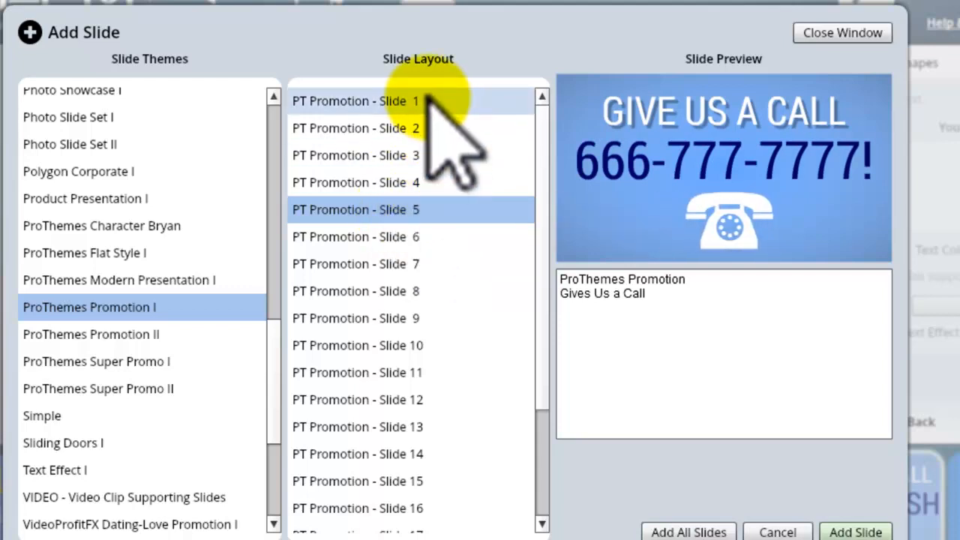
{"action": "left_click", "coordinate": [378, 129]}
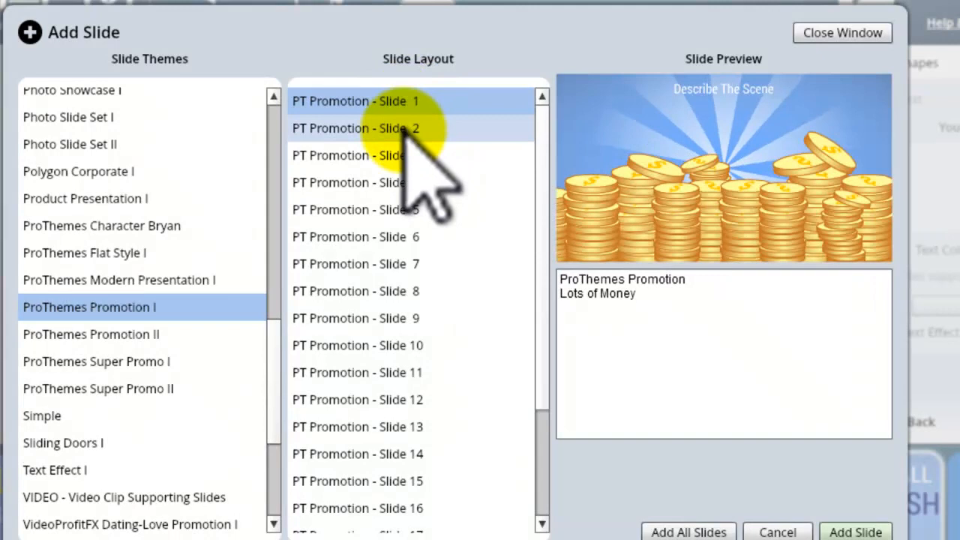
{"action": "left_click", "coordinate": [385, 128]}
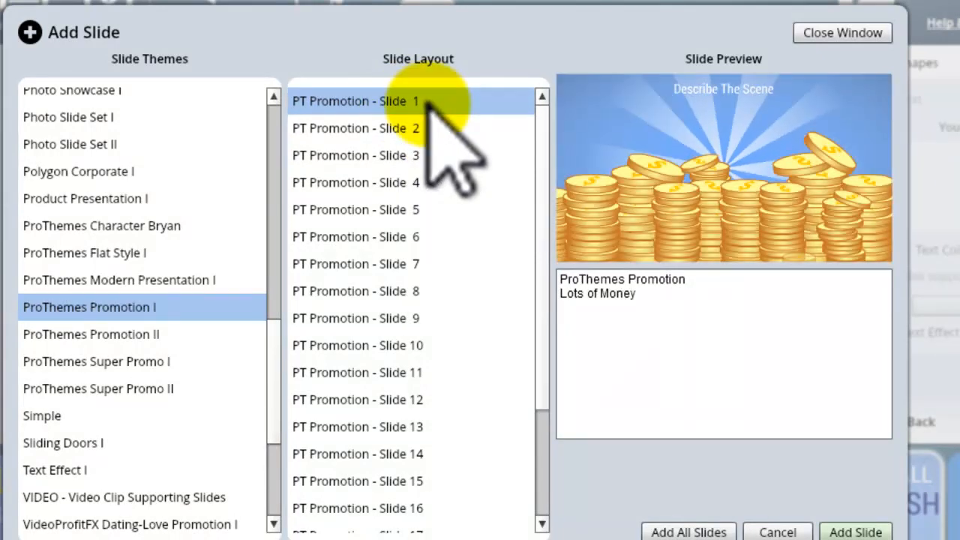
{"action": "left_click", "coordinate": [378, 155]}
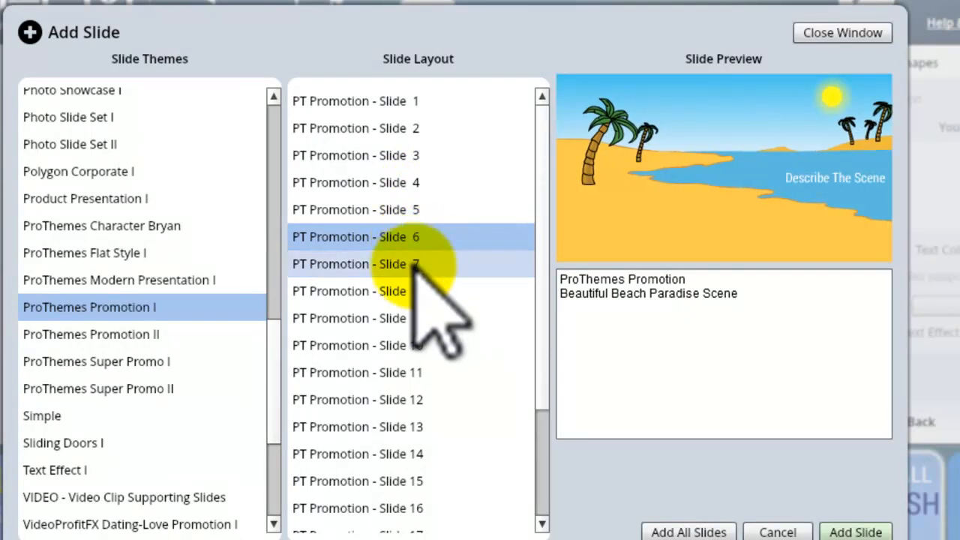
{"action": "left_click", "coordinate": [386, 291]}
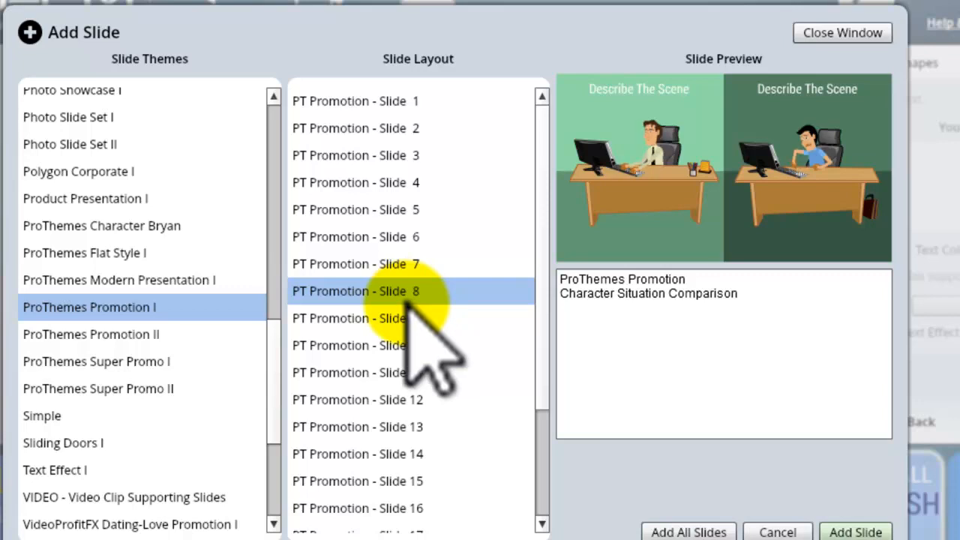
{"action": "mouse_move", "coordinate": [746, 232]}
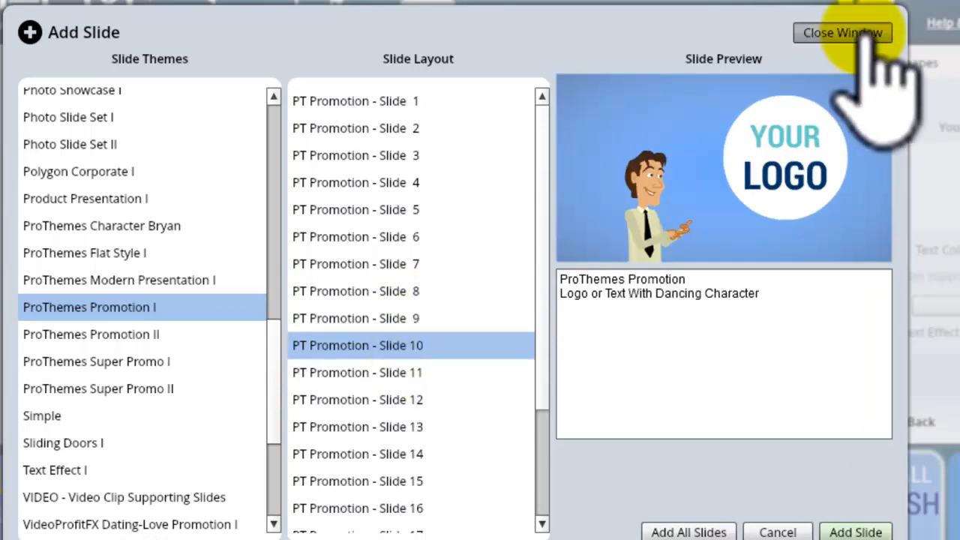
{"action": "left_click", "coordinate": [842, 33]}
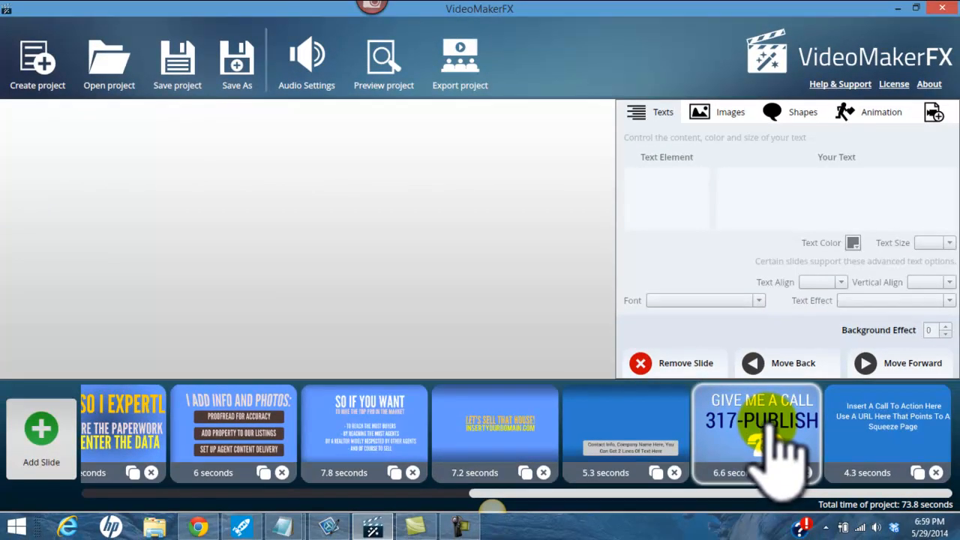
Reopen the caption and call slides, then open the final call-to-action slide
{"action": "left_click", "coordinate": [627, 434]}
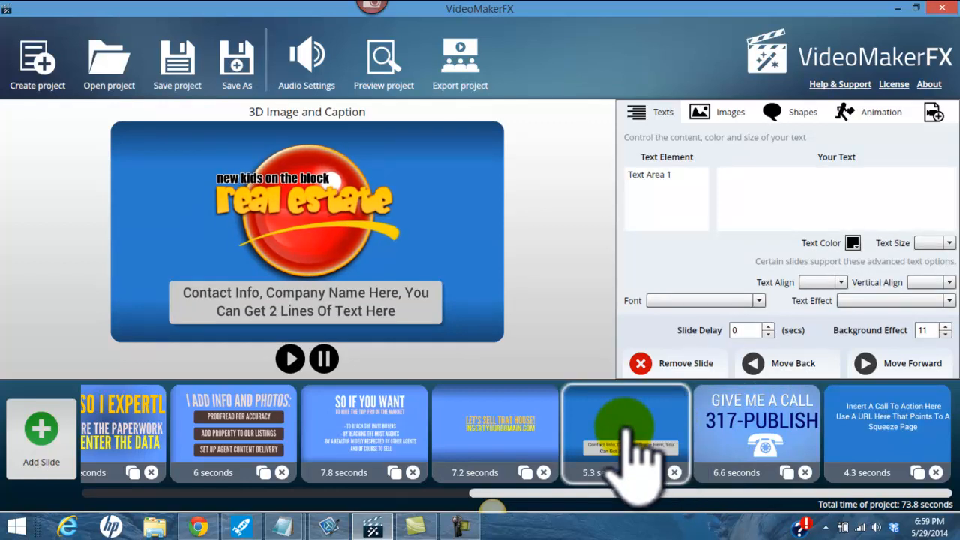
{"action": "left_click", "coordinate": [757, 430]}
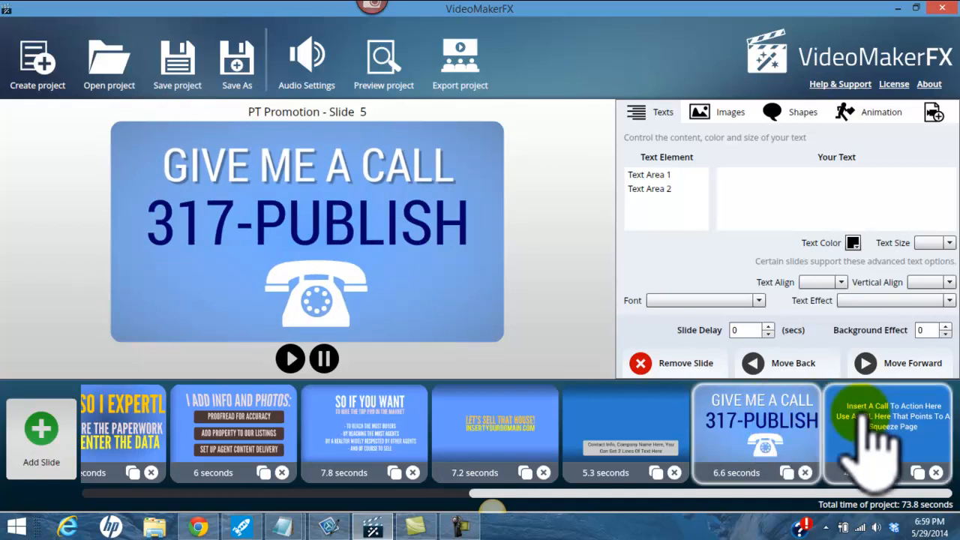
{"action": "left_click", "coordinate": [889, 431]}
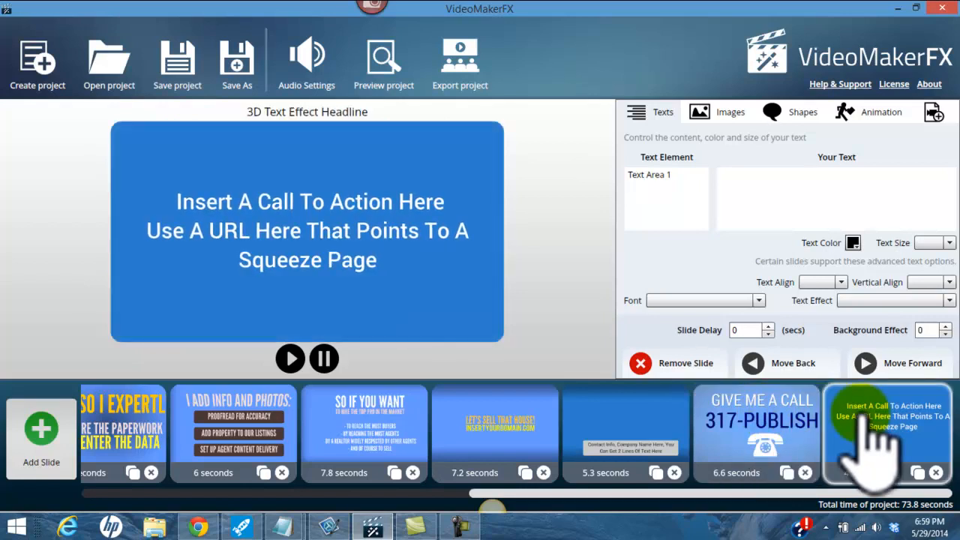